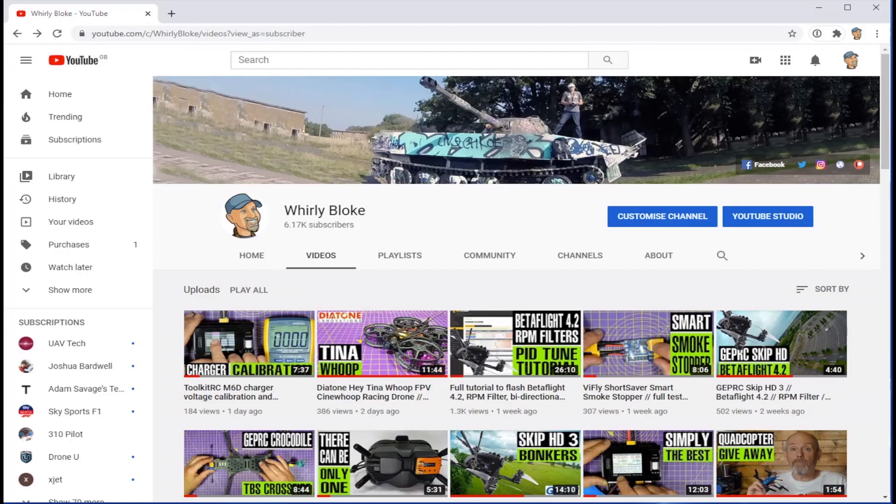
Follow the atti mode video's bit.ly description link and download the Win-DJI_Assistant2_Installer v1.1.2 zip from Dropbox.
{"action": "scroll", "scroll_direction": "down", "scroll_amount": 3}
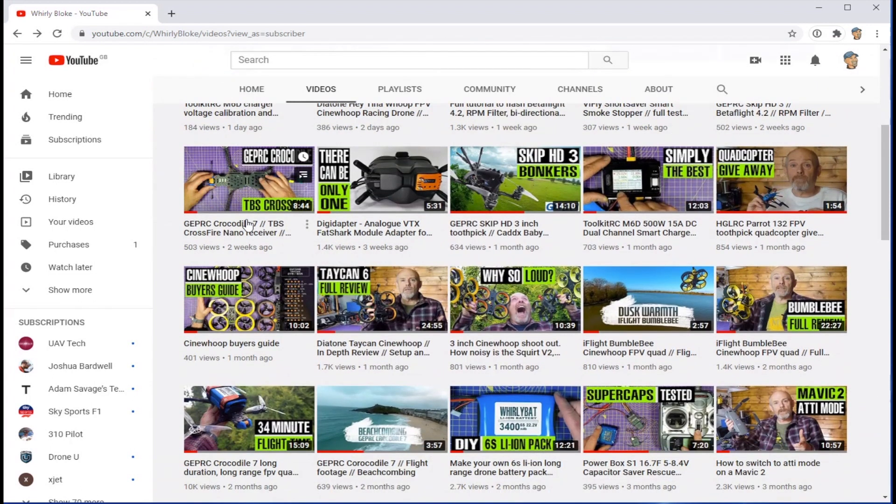
{"action": "left_click", "coordinate": [782, 418]}
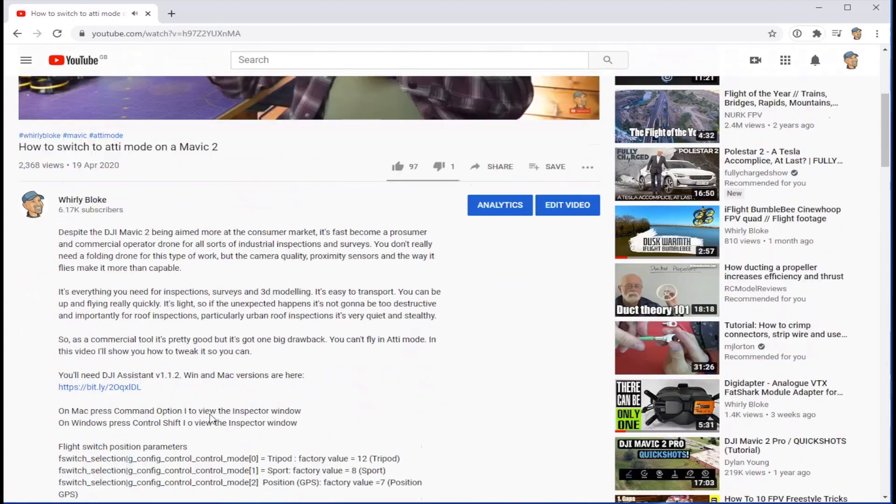
{"action": "scroll", "scroll_direction": "down", "scroll_amount": 3}
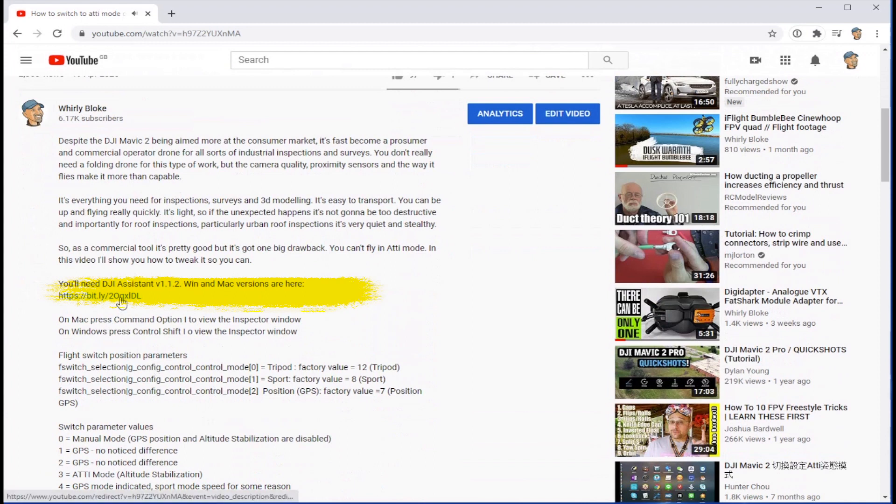
{"action": "left_click", "coordinate": [98, 296]}
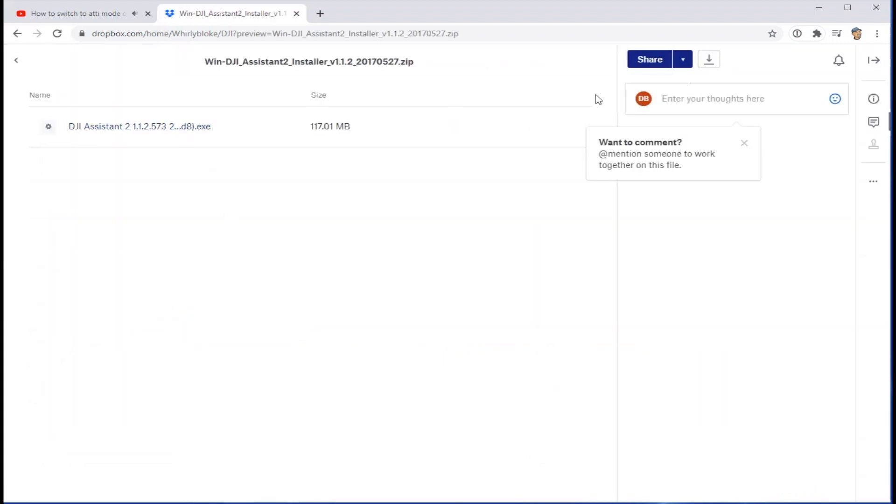
{"action": "left_click", "coordinate": [709, 59]}
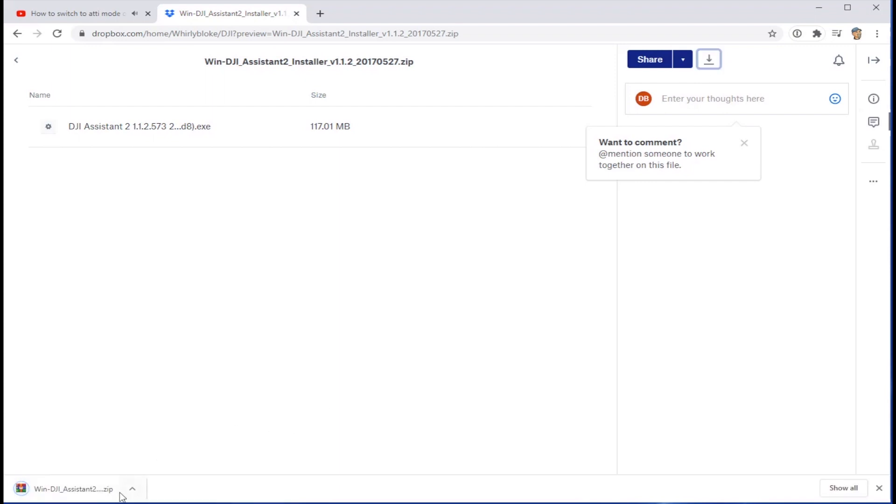
Run the installer from the downloaded zip and install DJI Assistant 2 to the default Program Files (x86) location.
{"action": "left_click", "coordinate": [73, 488]}
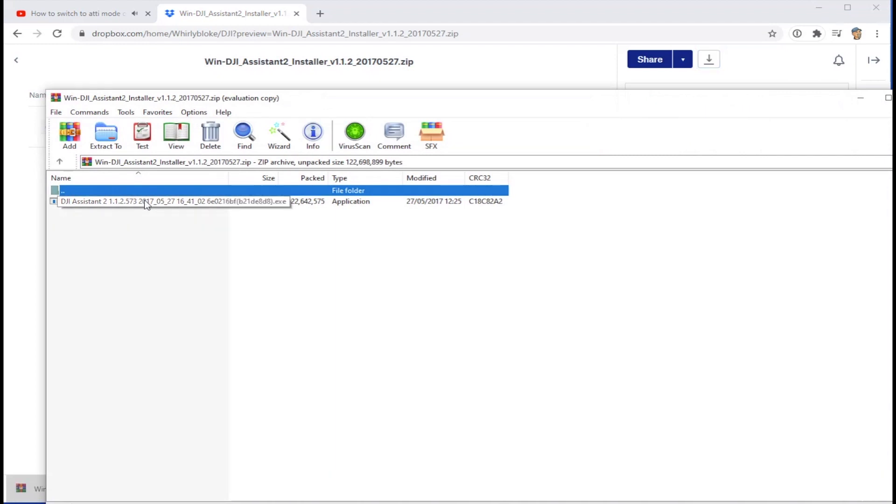
{"action": "left_click", "coordinate": [172, 202]}
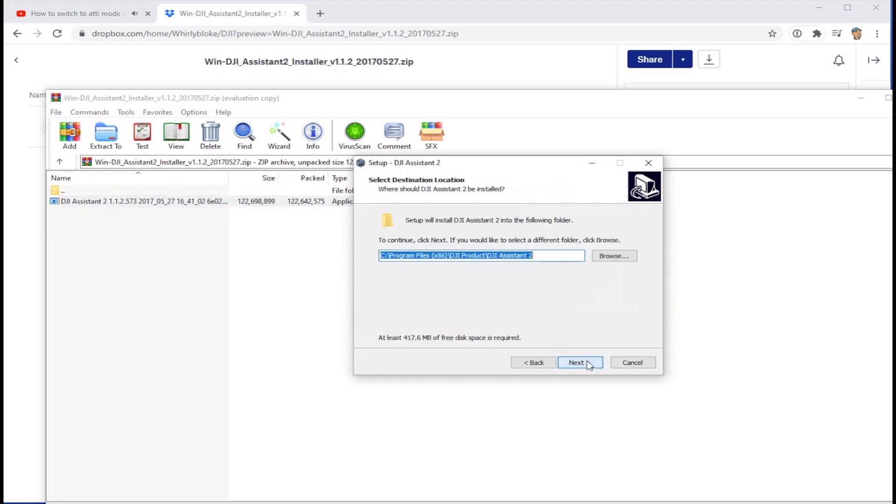
{"action": "left_click", "coordinate": [580, 363]}
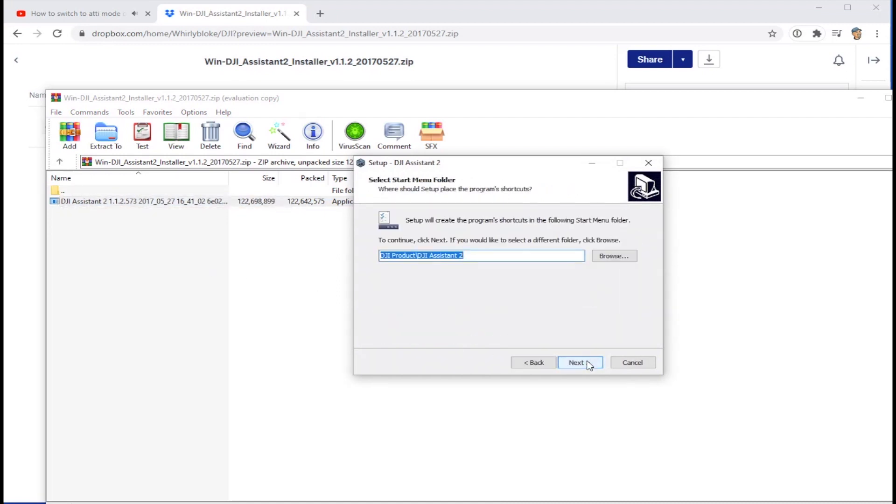
{"action": "left_click", "coordinate": [579, 363]}
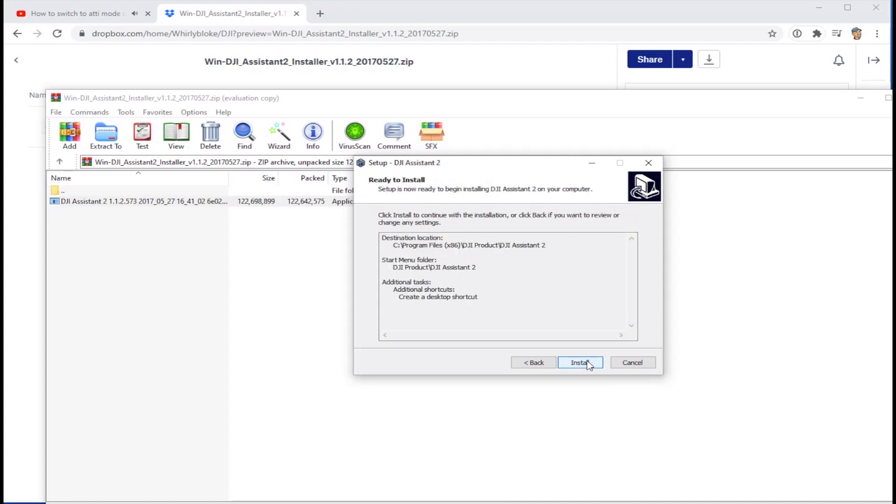
{"action": "left_click", "coordinate": [579, 362]}
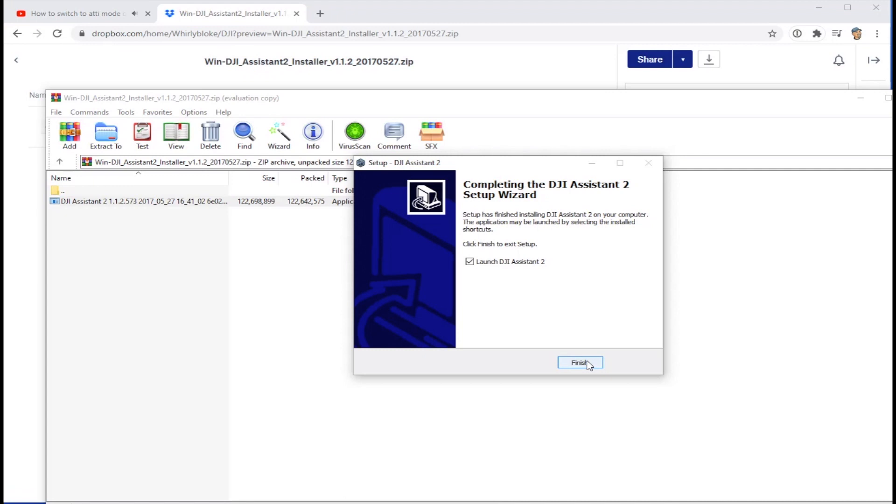
{"action": "left_click", "coordinate": [580, 364]}
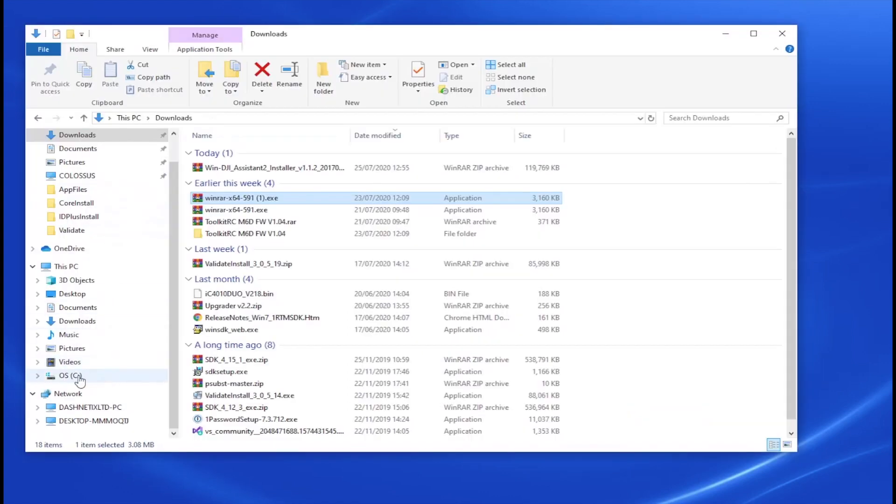
Browse to C:\Program Files (x86)\DJI Product\DJI Assistant 2\AppFiles and bring up the context menu for main.js.
{"action": "left_click", "coordinate": [70, 376]}
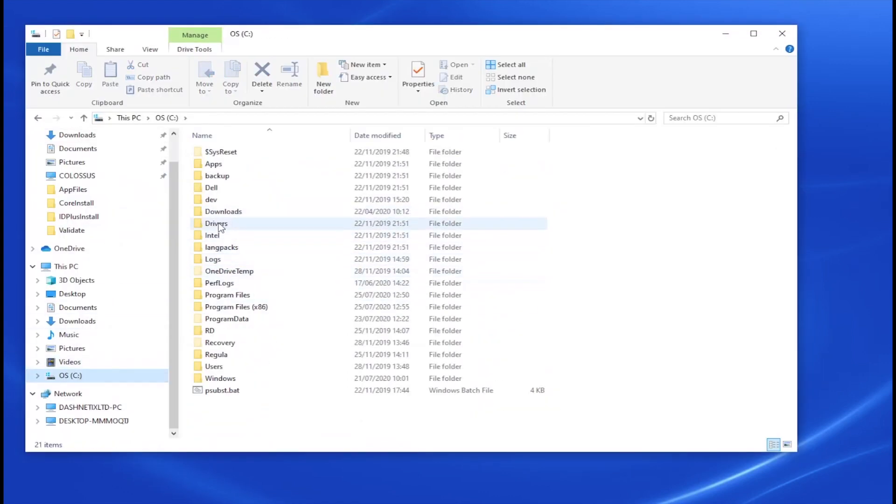
{"action": "double_click", "coordinate": [236, 307]}
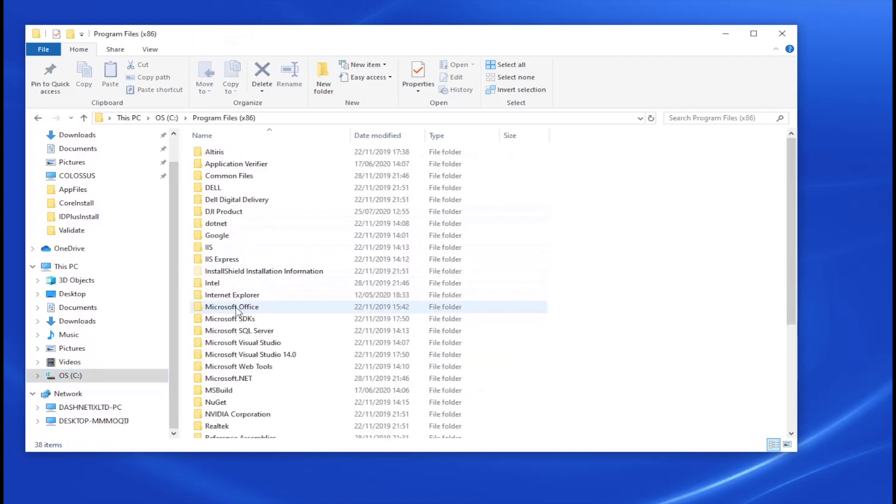
{"action": "double_click", "coordinate": [223, 211]}
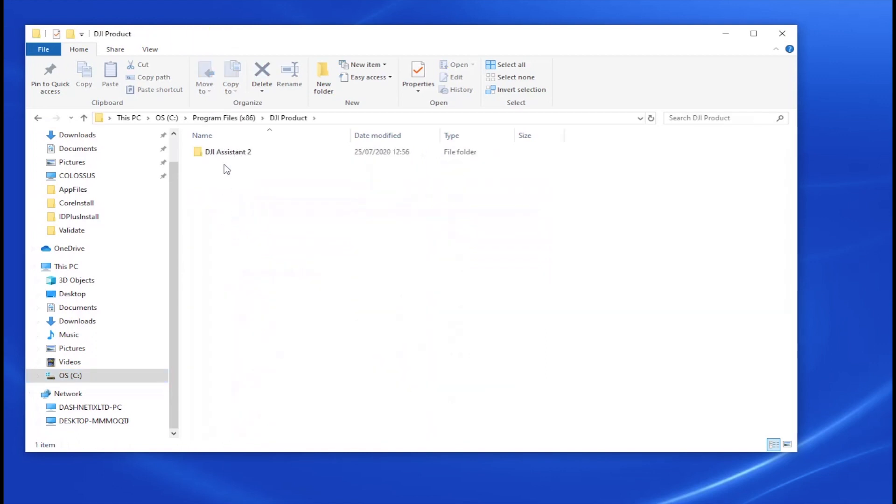
{"action": "double_click", "coordinate": [228, 151]}
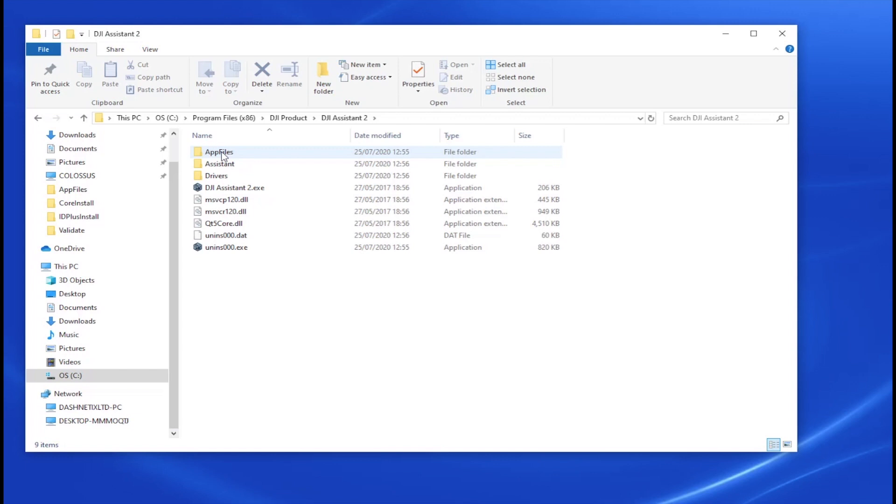
{"action": "double_click", "coordinate": [218, 152]}
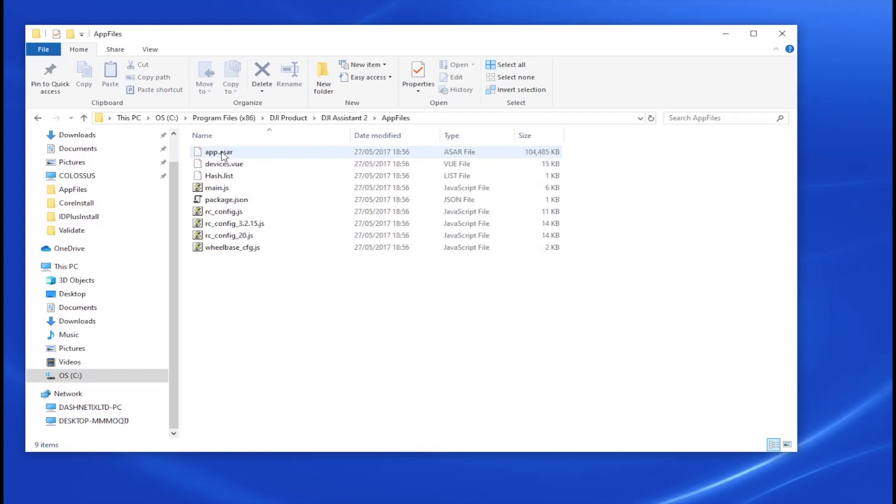
{"action": "left_click", "coordinate": [216, 187]}
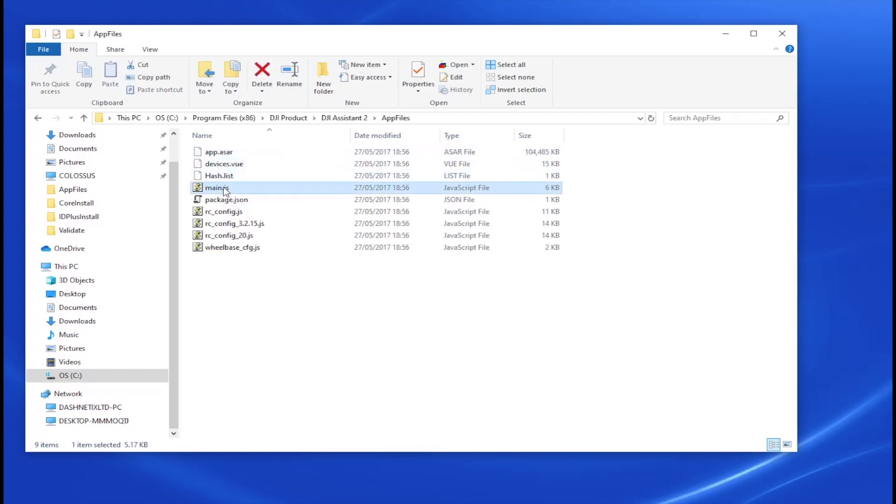
{"action": "right_click", "coordinate": [216, 188]}
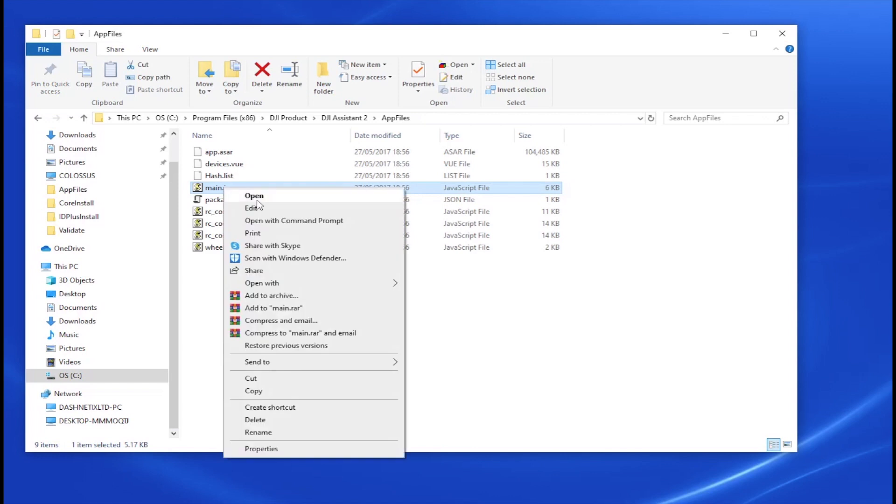
Uncomment the mainWindow.webContents.openDevTools() line in main.js in Notepad and save the file.
{"action": "left_click", "coordinate": [254, 195]}
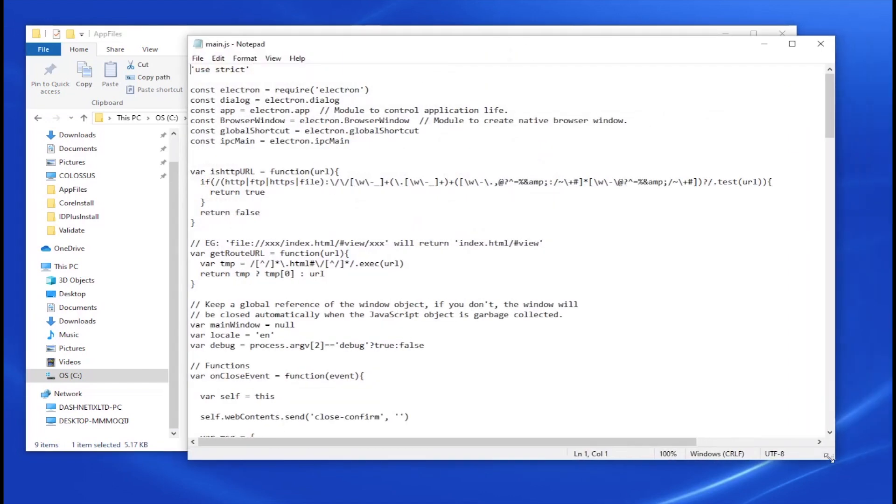
{"action": "scroll", "scroll_direction": "down", "scroll_amount": 3}
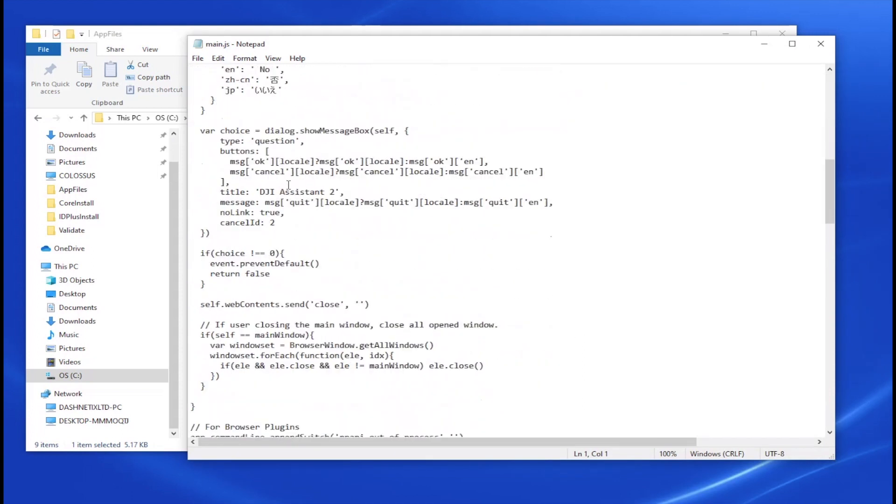
{"action": "scroll", "scroll_direction": "down", "scroll_amount": 3}
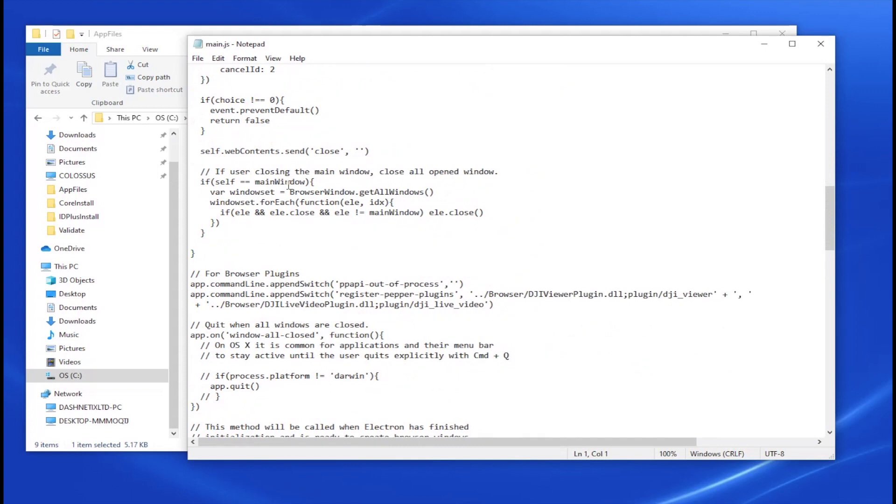
{"action": "scroll", "scroll_direction": "down", "scroll_amount": 3}
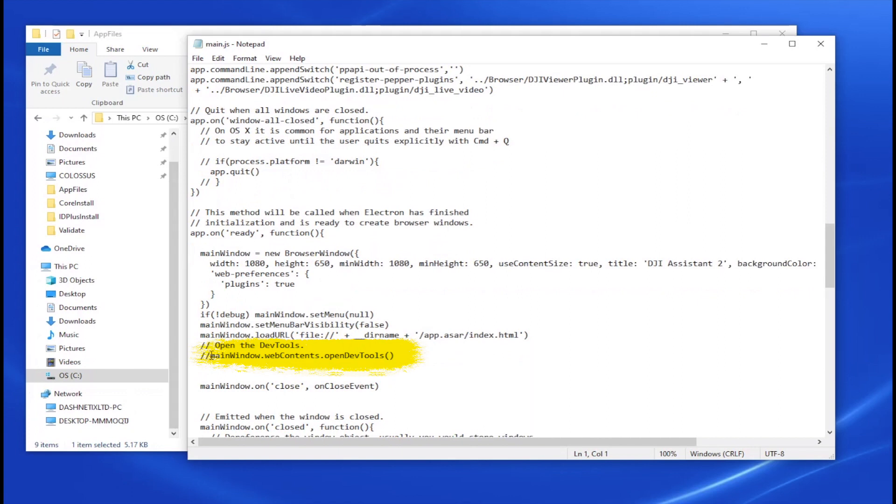
{"action": "left_click", "coordinate": [272, 355]}
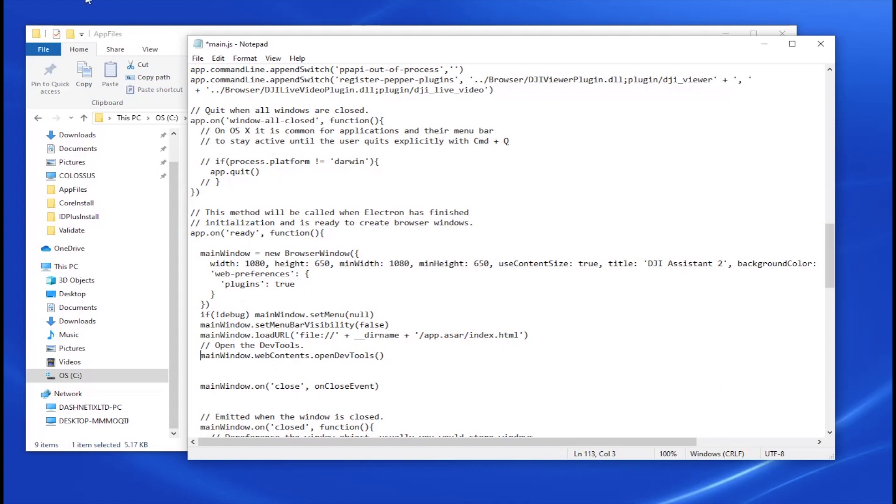
{"action": "left_click", "coordinate": [197, 58]}
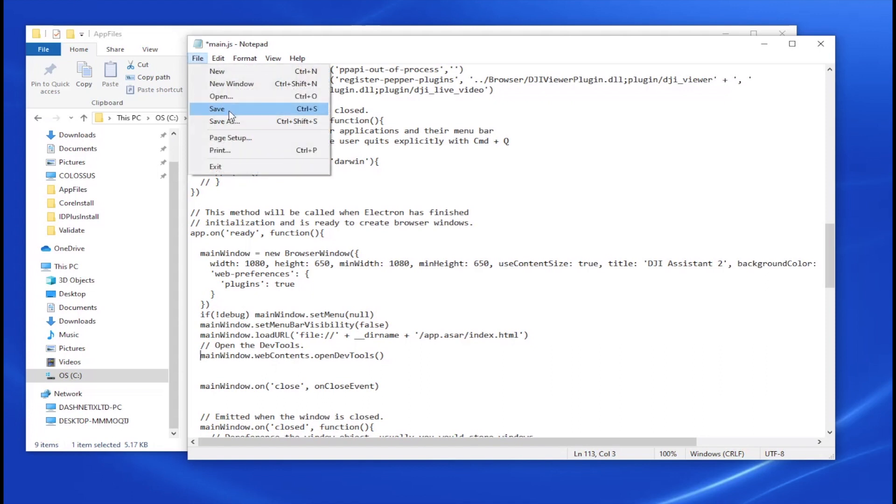
{"action": "left_click", "coordinate": [216, 108]}
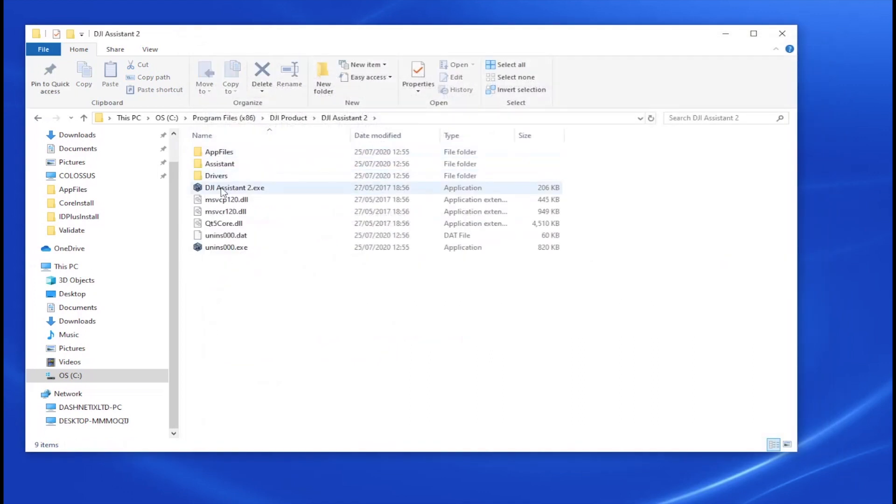
Launch DJI Assistant 2 with DevTools and set local storage debug to 1 and debug_enabled to true.
{"action": "double_click", "coordinate": [234, 188]}
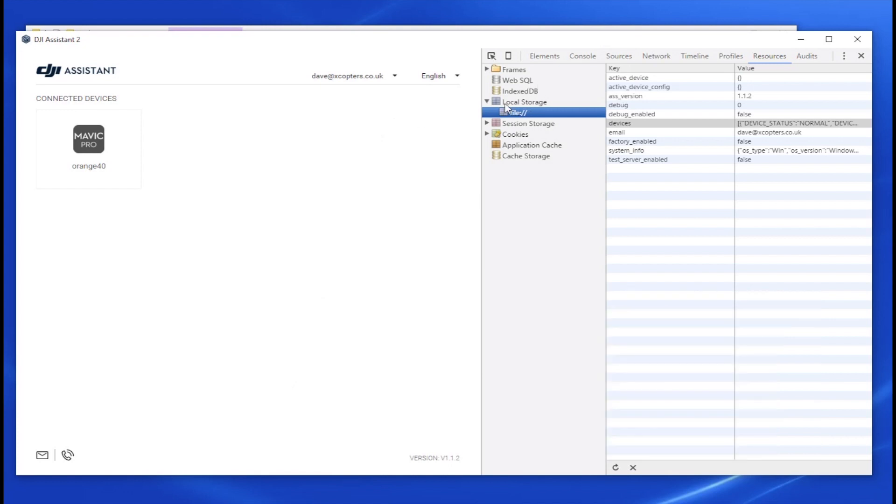
{"action": "left_click", "coordinate": [544, 55]}
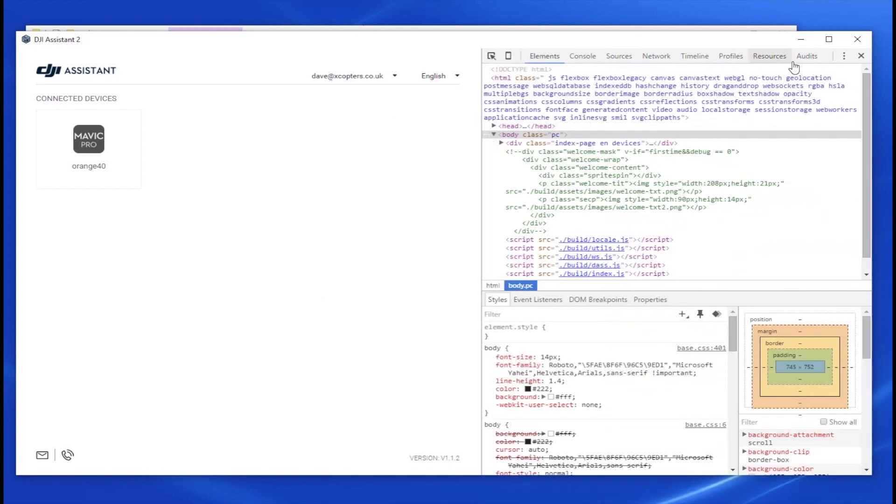
{"action": "left_click", "coordinate": [770, 56]}
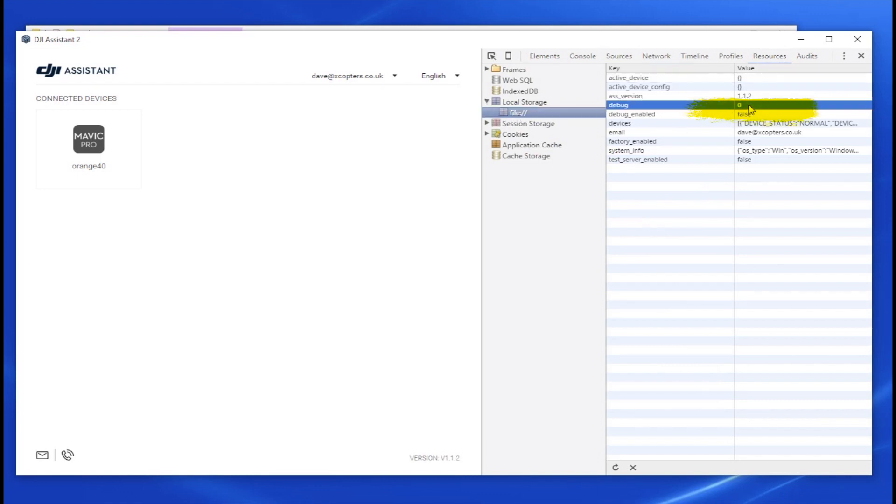
{"action": "double_click", "coordinate": [797, 106]}
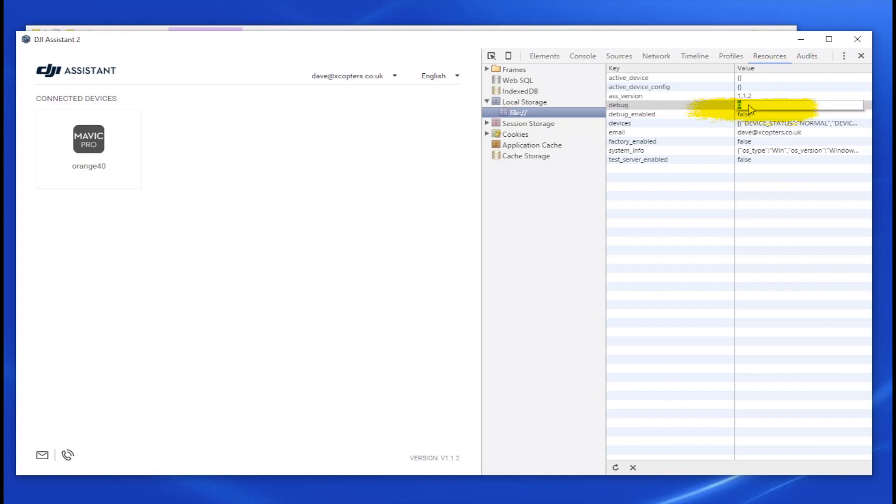
{"action": "left_click", "coordinate": [618, 105]}
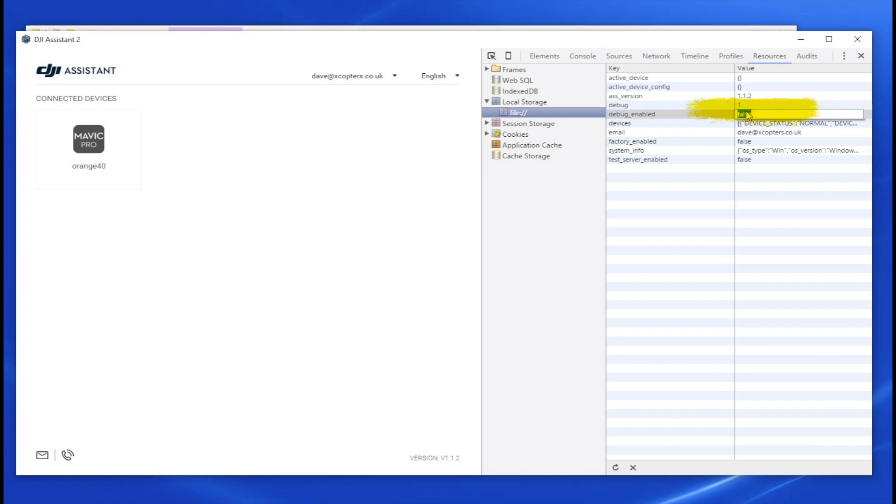
{"action": "type", "text": "true"}
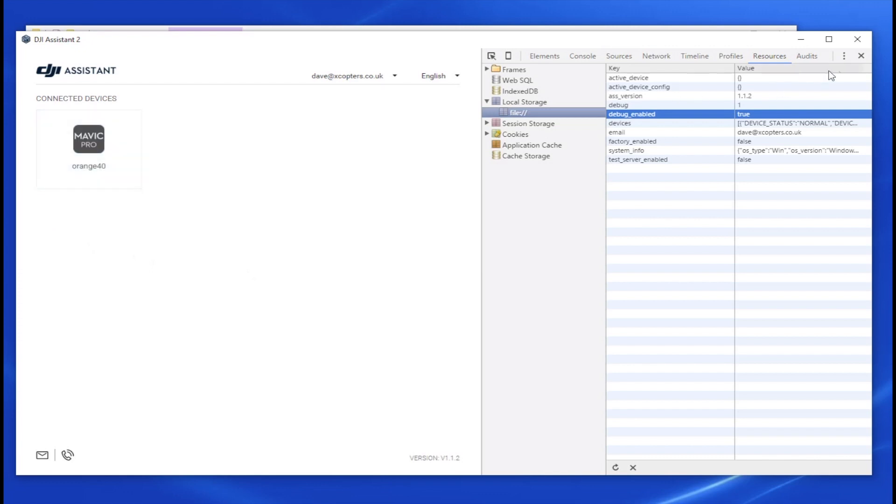
Open the connected Mavic Pro's Parameters list and filter it by 'mode' to edit a control_mode value.
{"action": "left_click", "coordinate": [747, 76]}
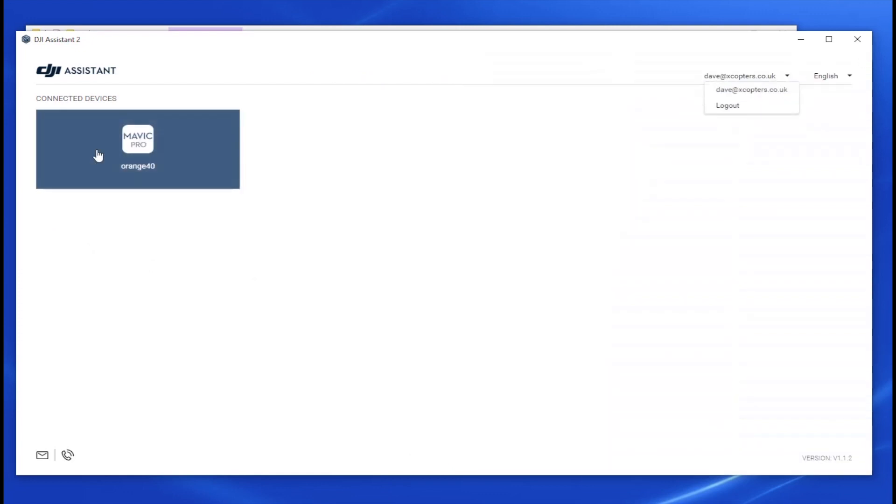
{"action": "left_click", "coordinate": [137, 149]}
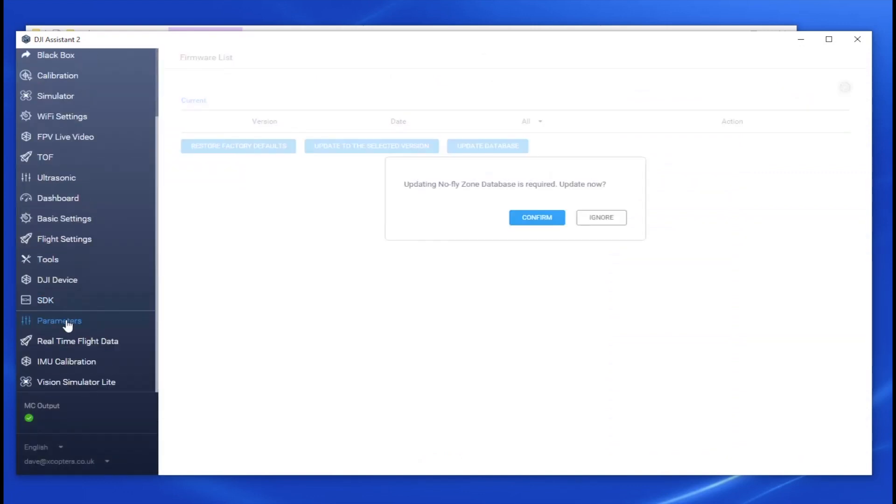
{"action": "left_click", "coordinate": [600, 217]}
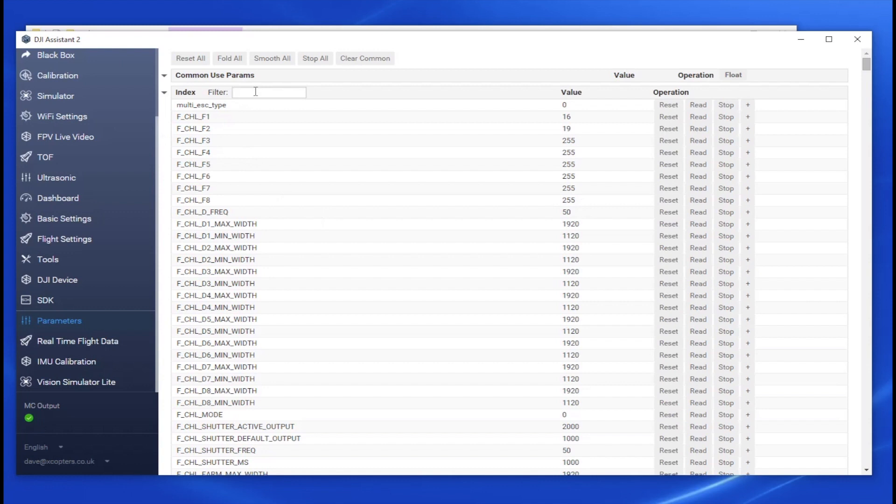
{"action": "type", "text": "mod"}
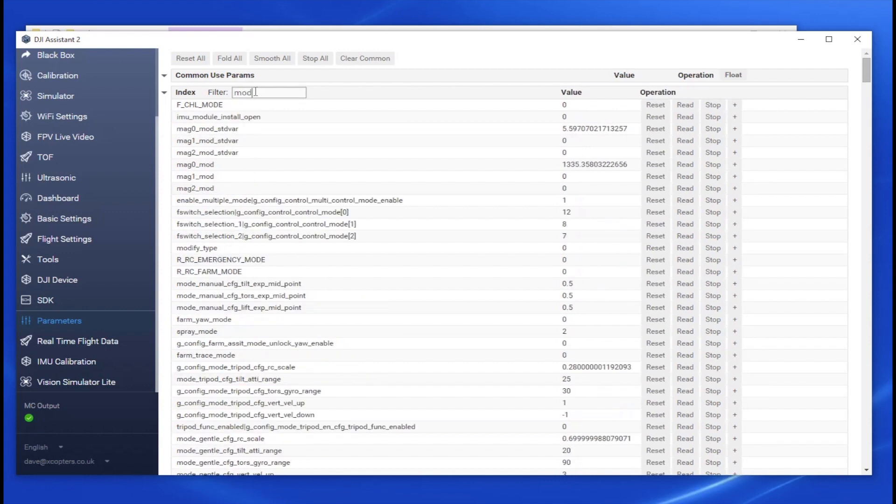
{"action": "type", "text": "e"}
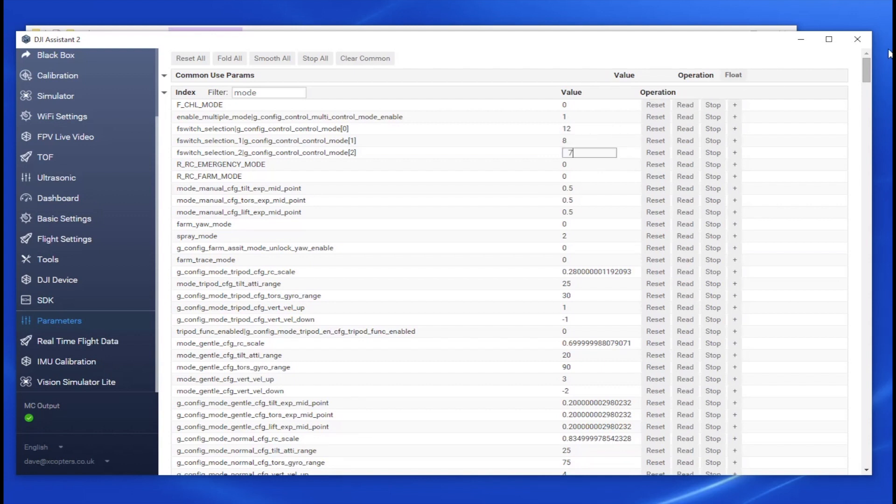
{"action": "mouse_move", "coordinate": [857, 39]}
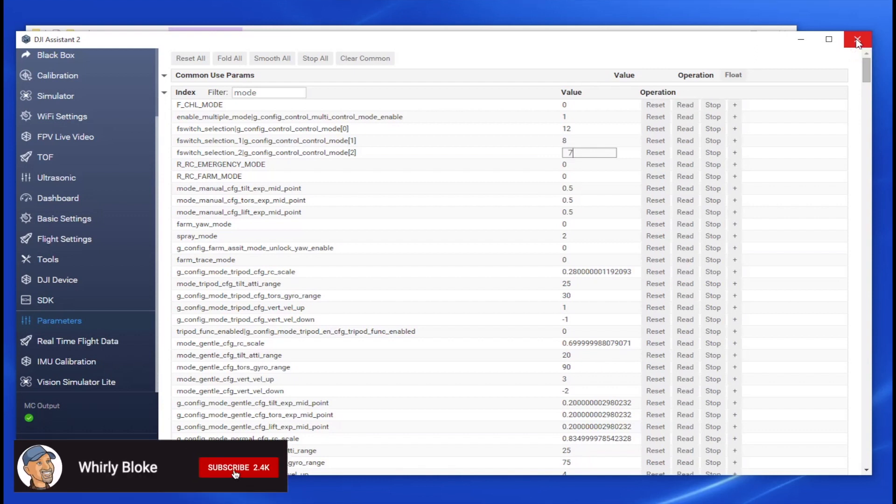
{"action": "left_click", "coordinate": [238, 467]}
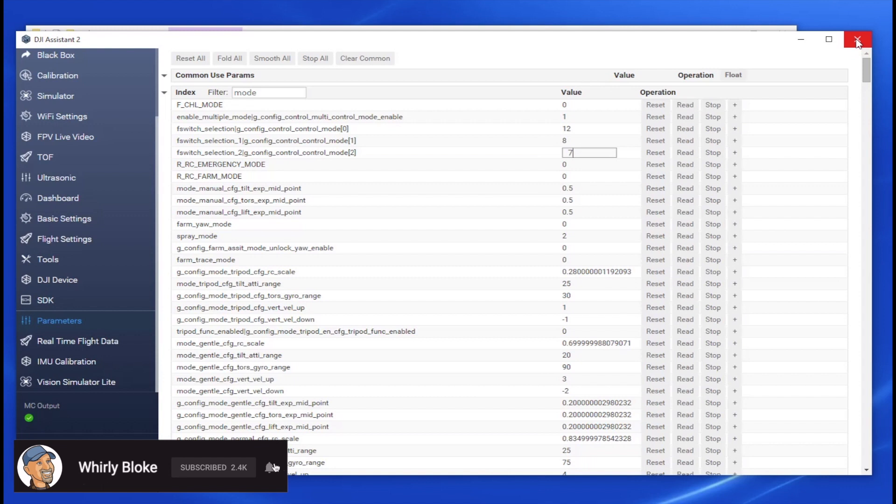
{"action": "mouse_move", "coordinate": [857, 40]}
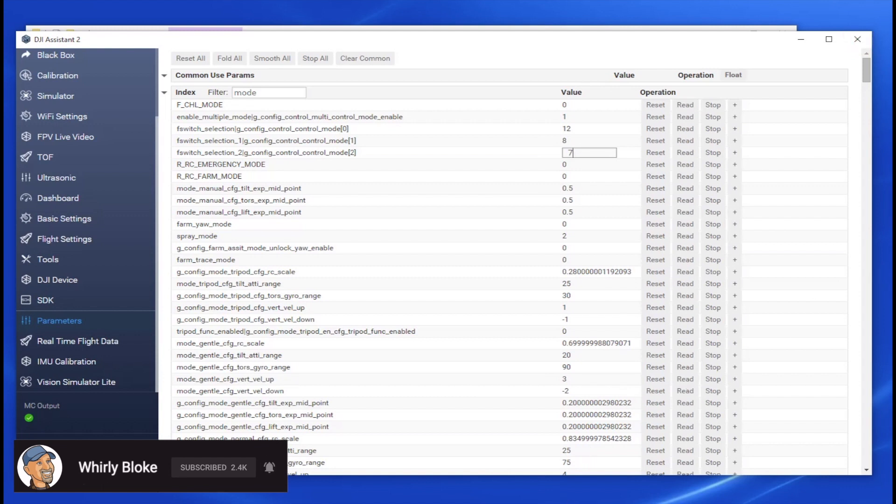